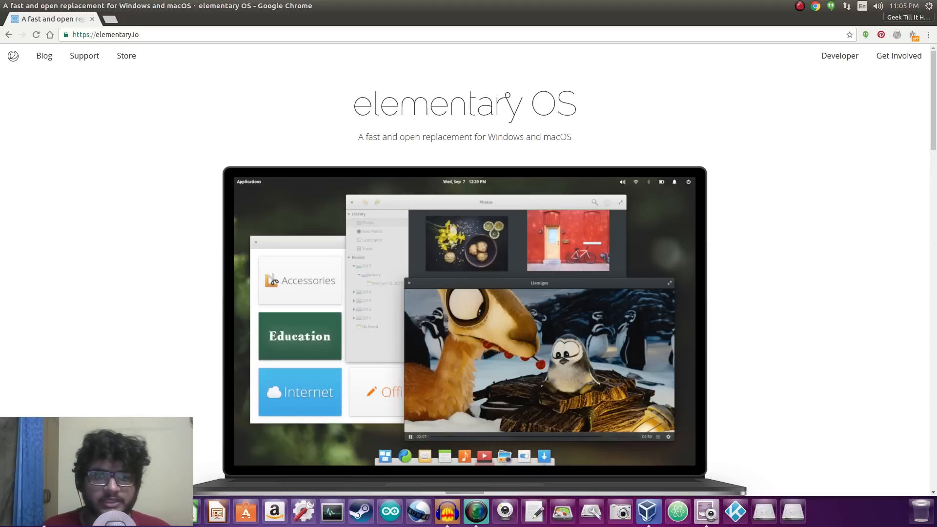
- Switch to the elementary OS desktop and wait for the Update Available notice to clear
scroll("down", 3)
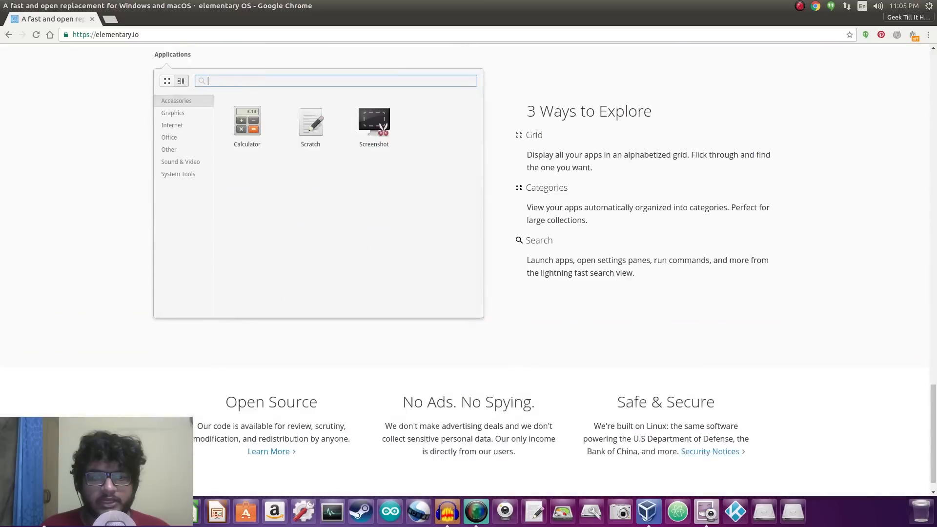
scroll("down", 3)
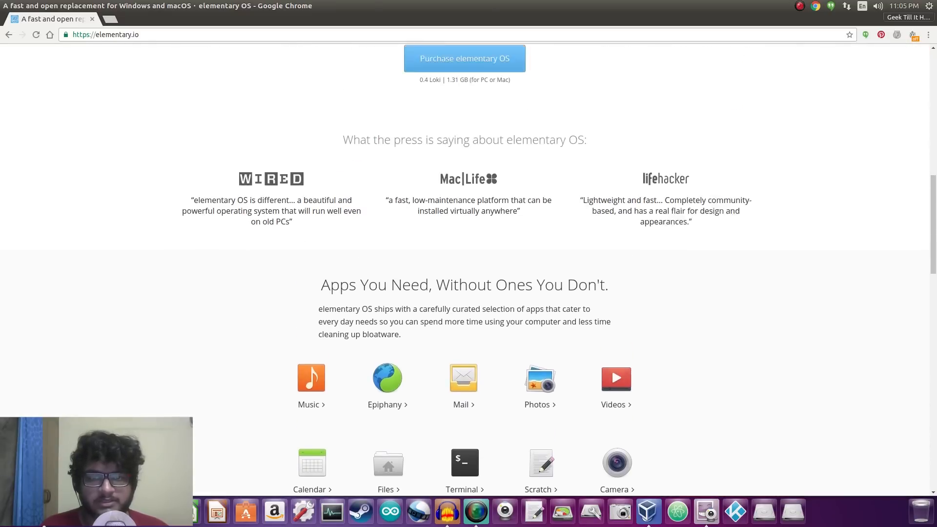
scroll("up", 3)
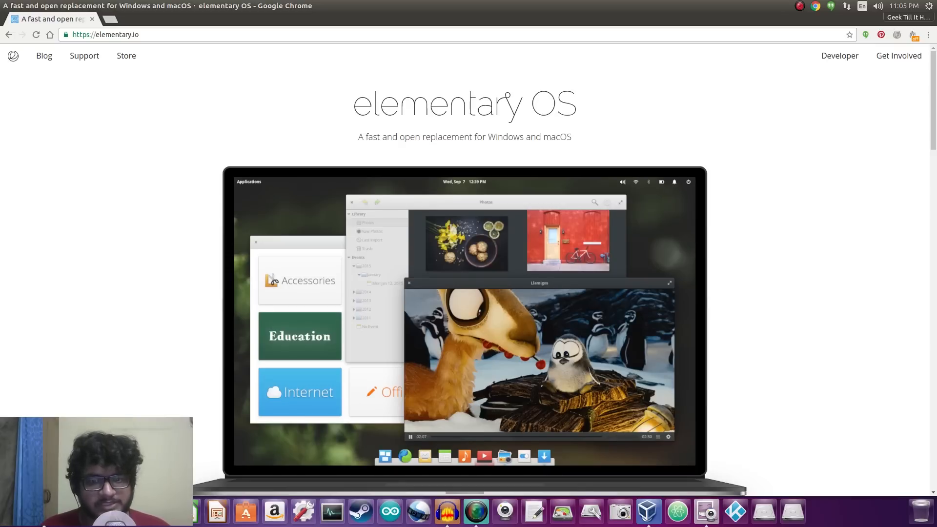
scroll("down", 3)
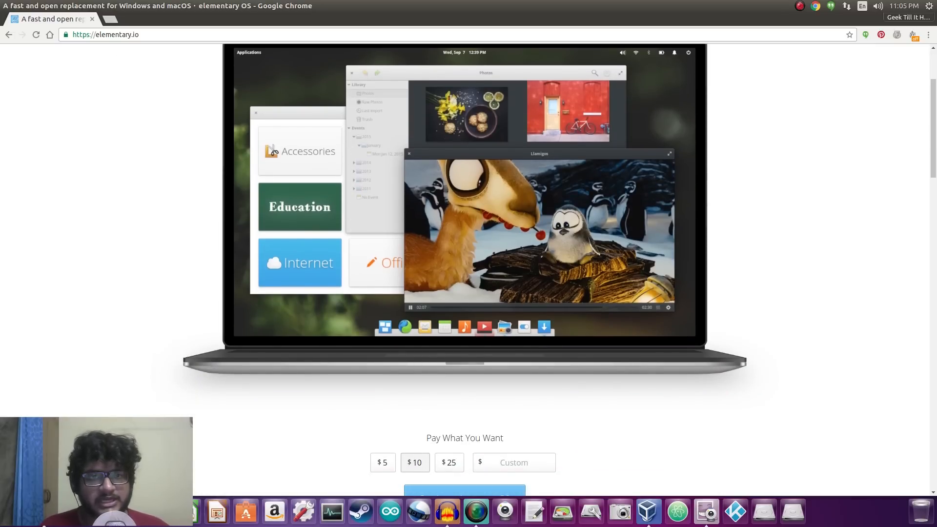
scroll("down", 3)
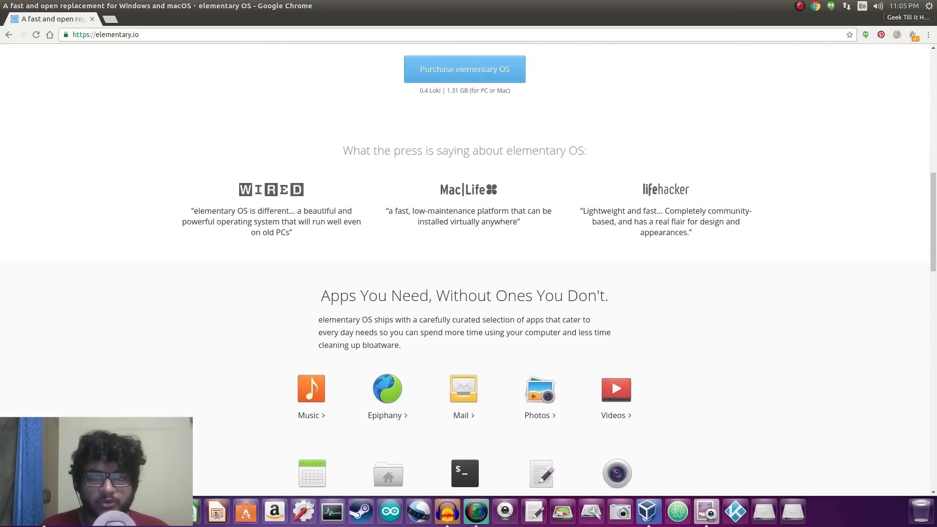
scroll("down", 3)
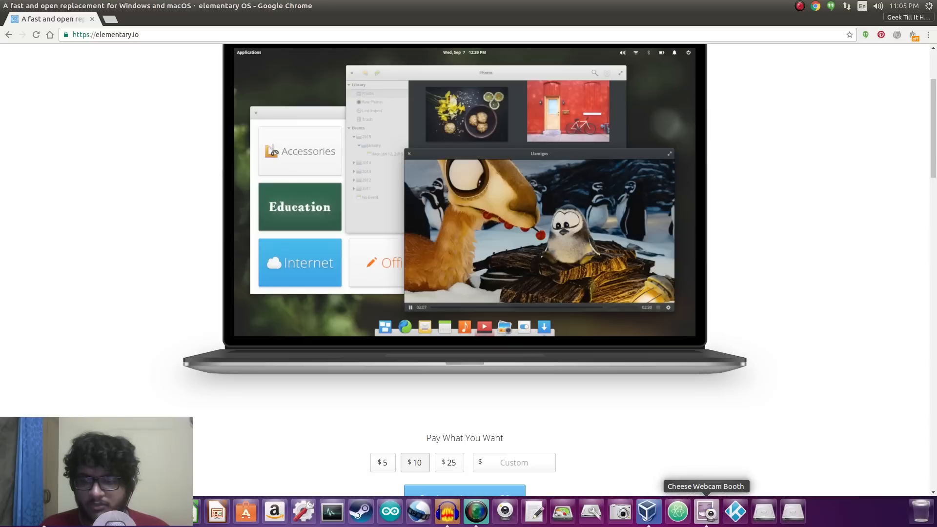
mouse_move(646, 511)
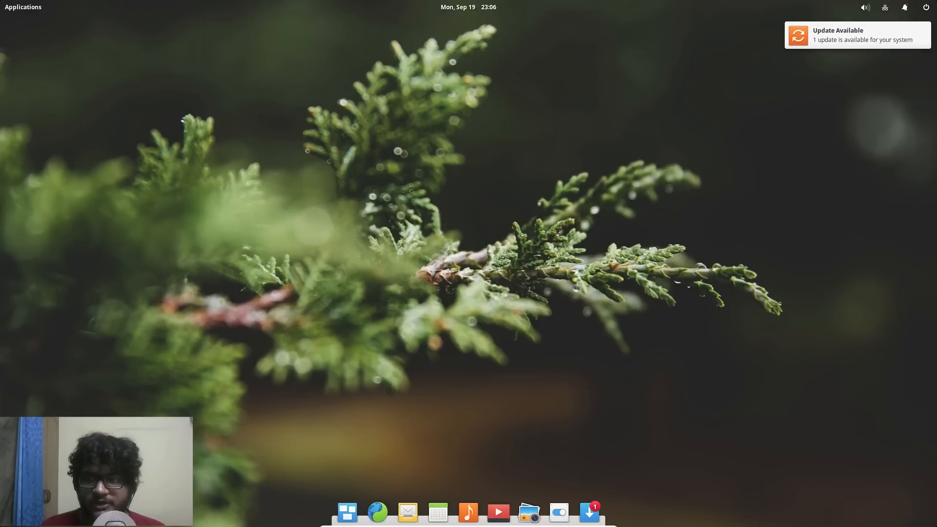
mouse_move(468, 512)
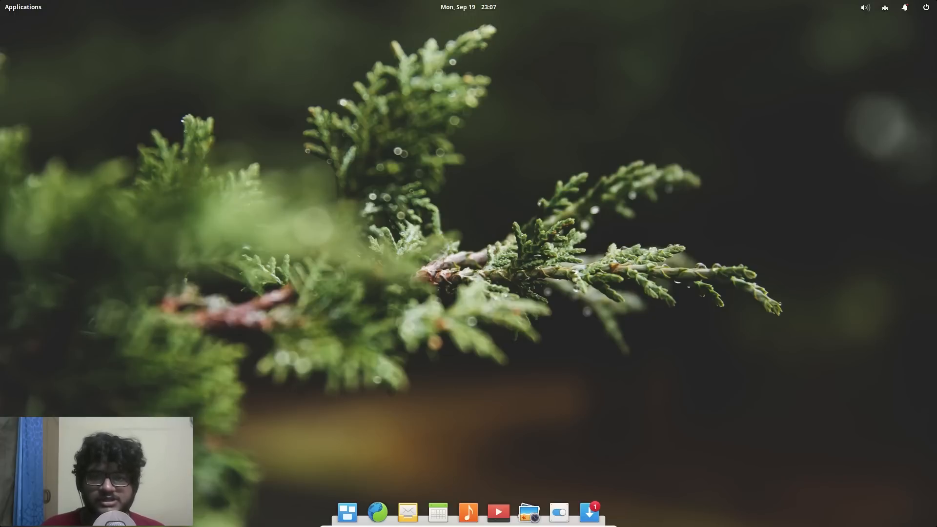
mouse_move(588, 512)
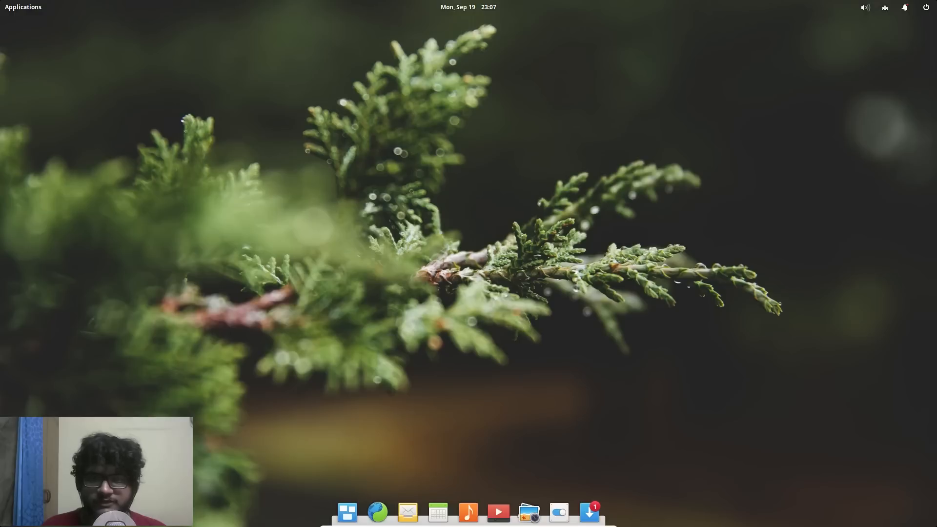
left_click(904, 8)
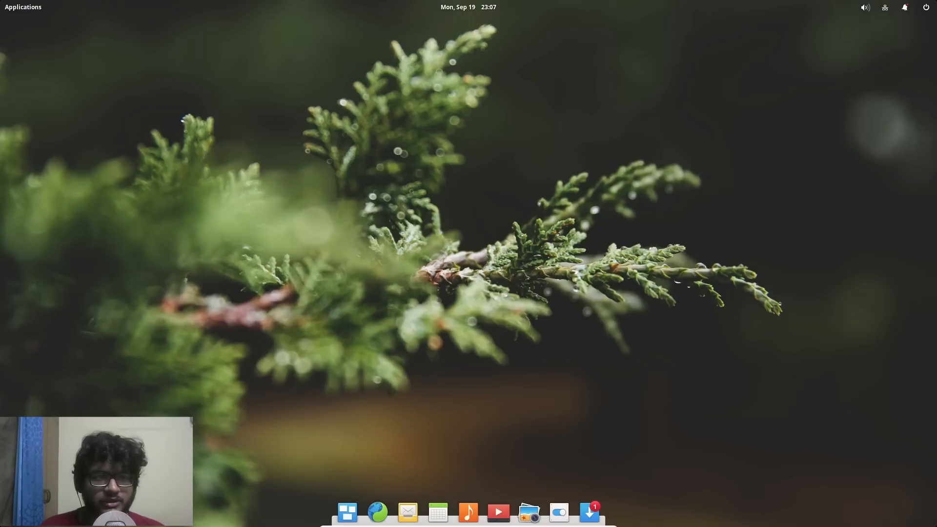
- Open the Applications grid and go back to its first page of apps
left_click(23, 6)
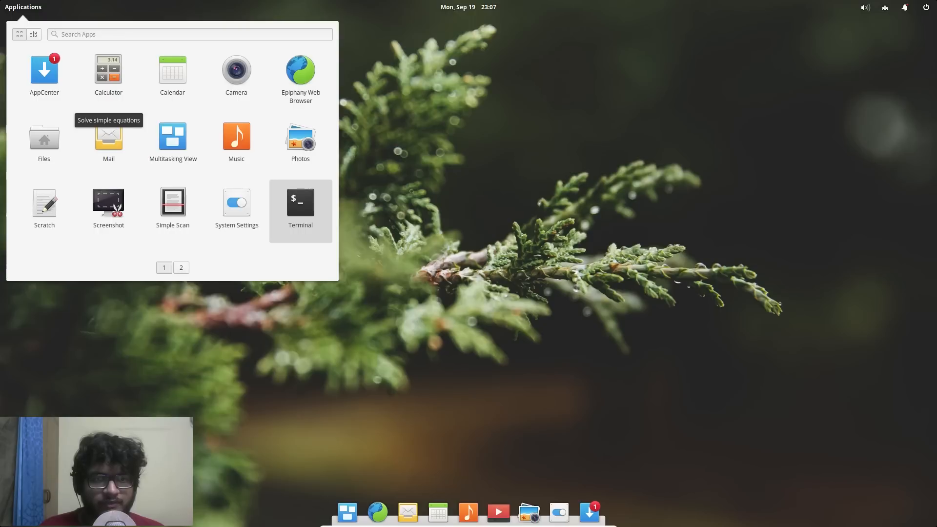
mouse_move(172, 75)
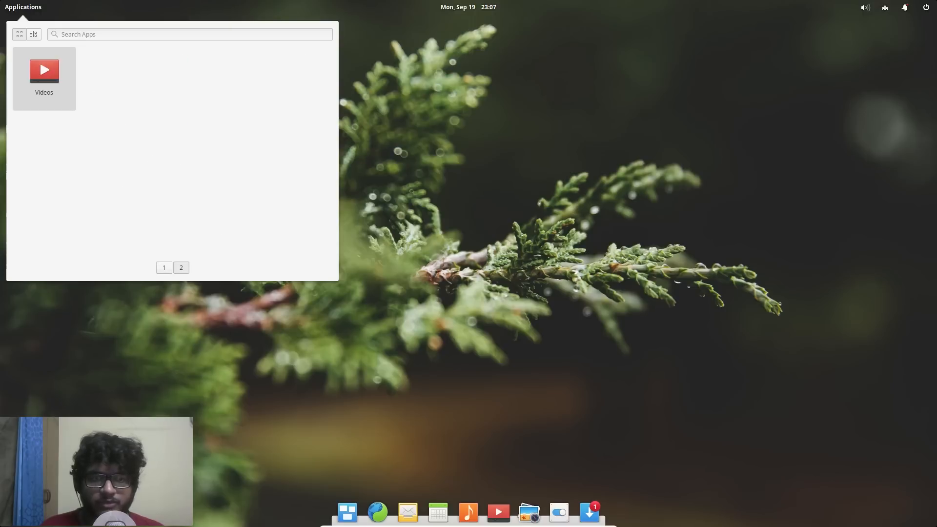
left_click(164, 267)
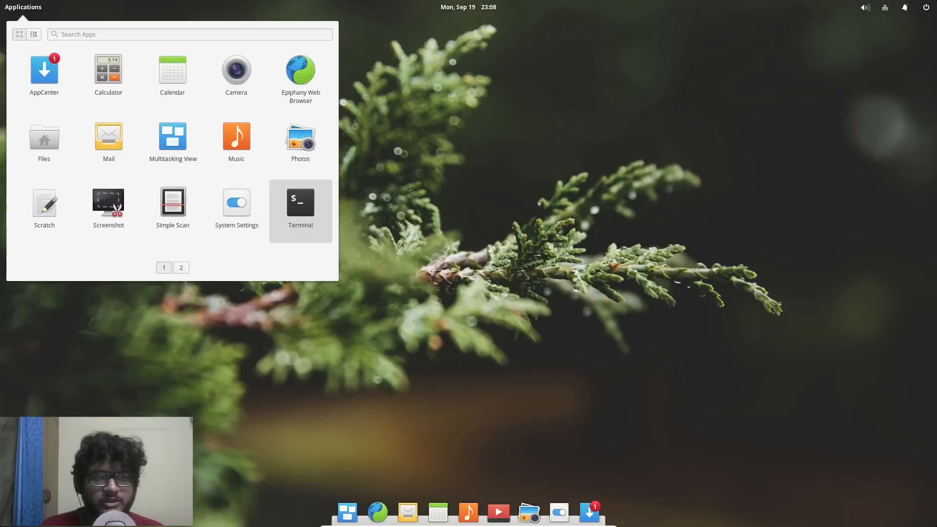
- Launch Calculator and drag its window to the right side of the desktop
left_click(108, 69)
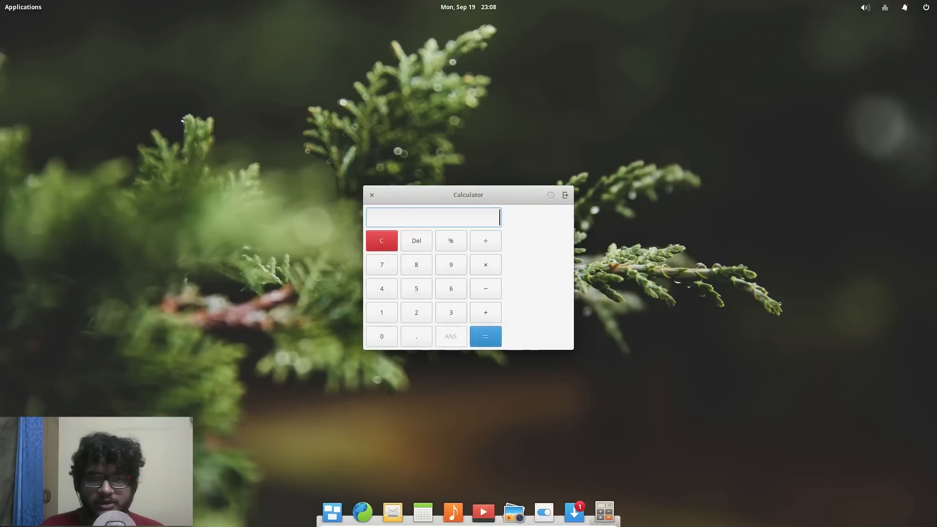
left_click_drag(468, 195, 665, 148)
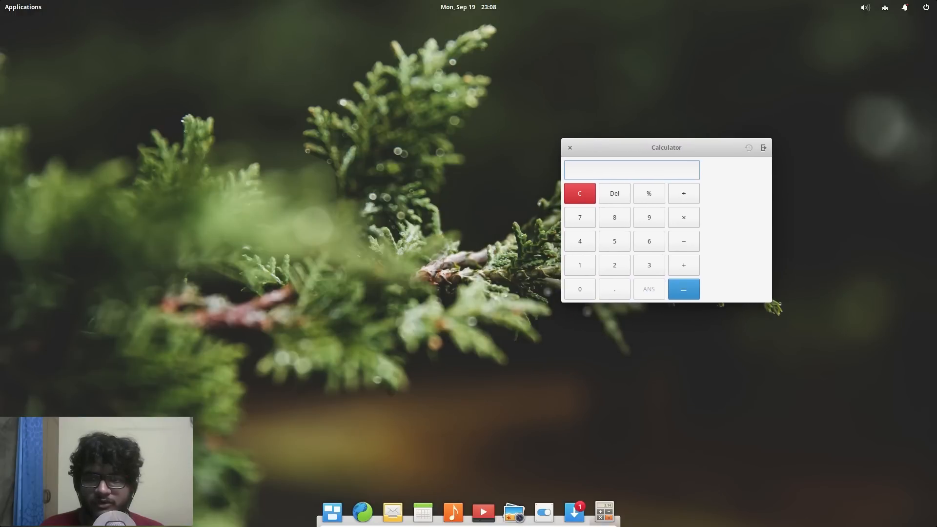
mouse_move(453, 511)
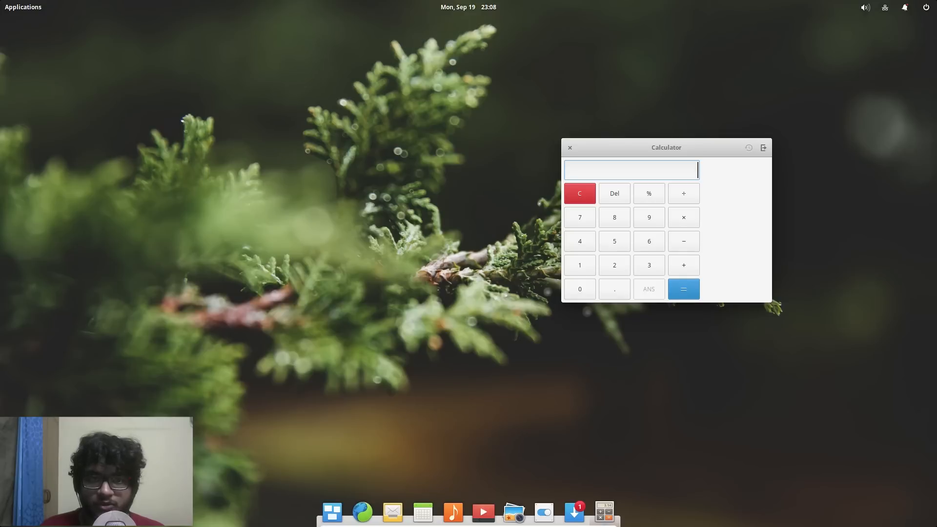
mouse_move(483, 512)
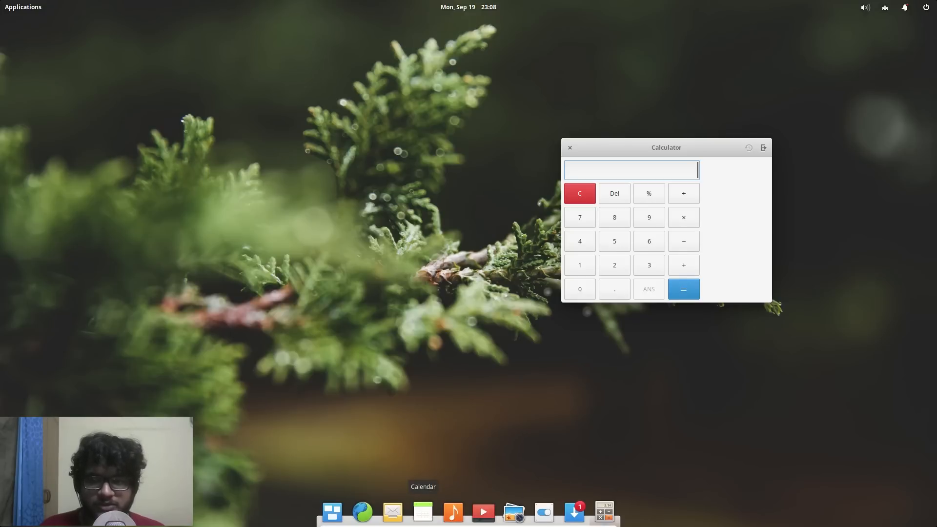
left_click(421, 512)
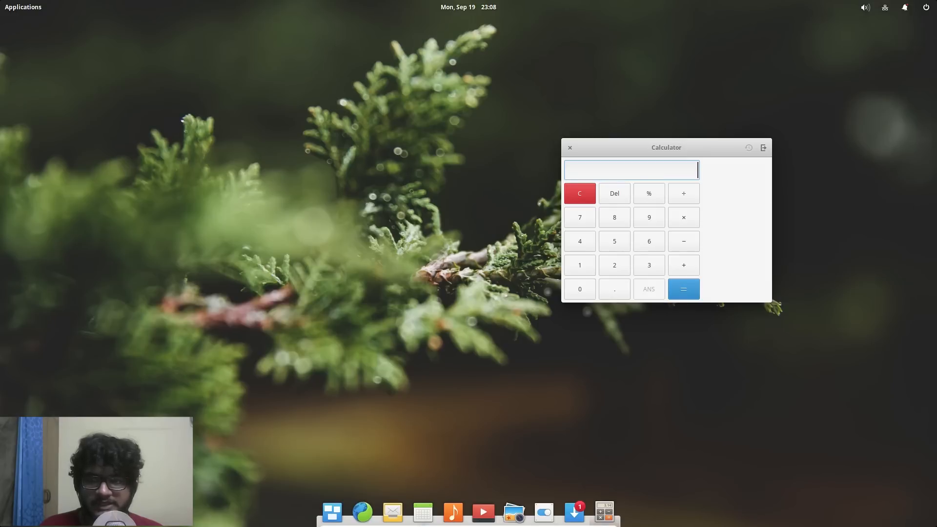
right_click(665, 147)
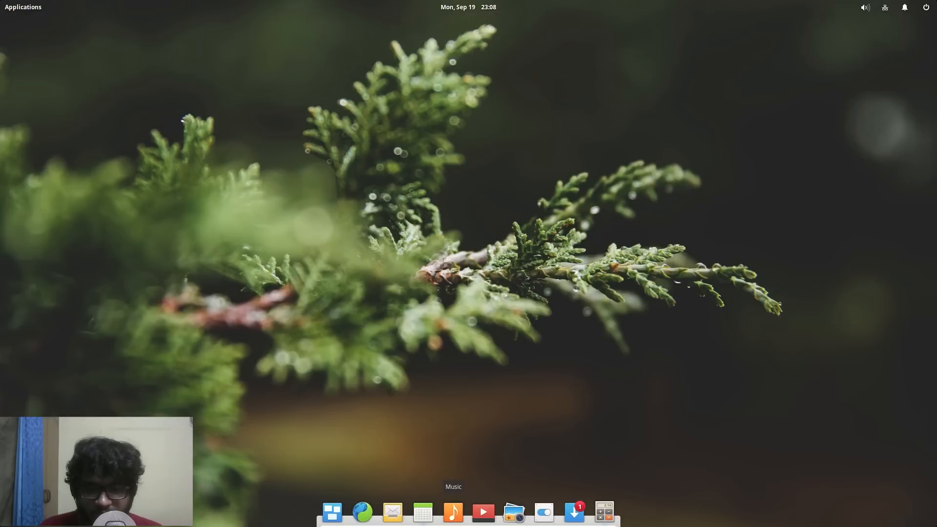
mouse_move(423, 512)
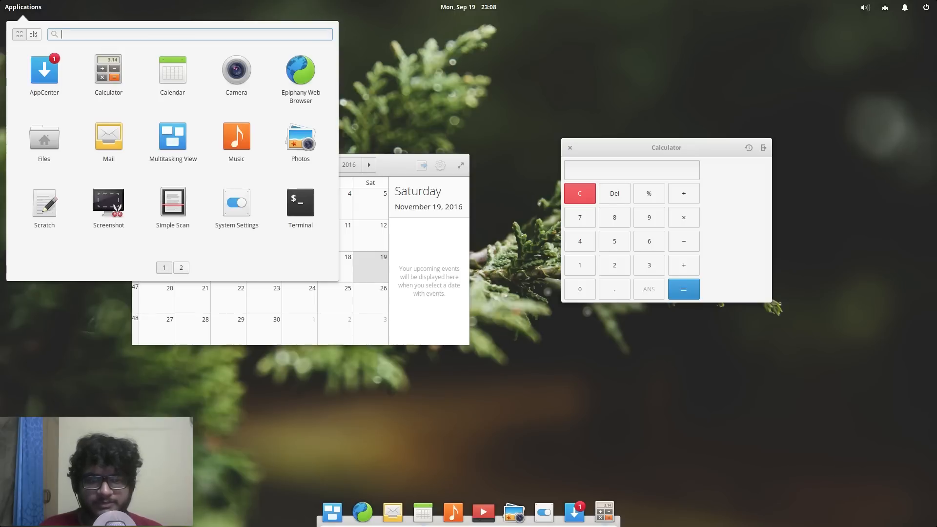
mouse_move(300, 205)
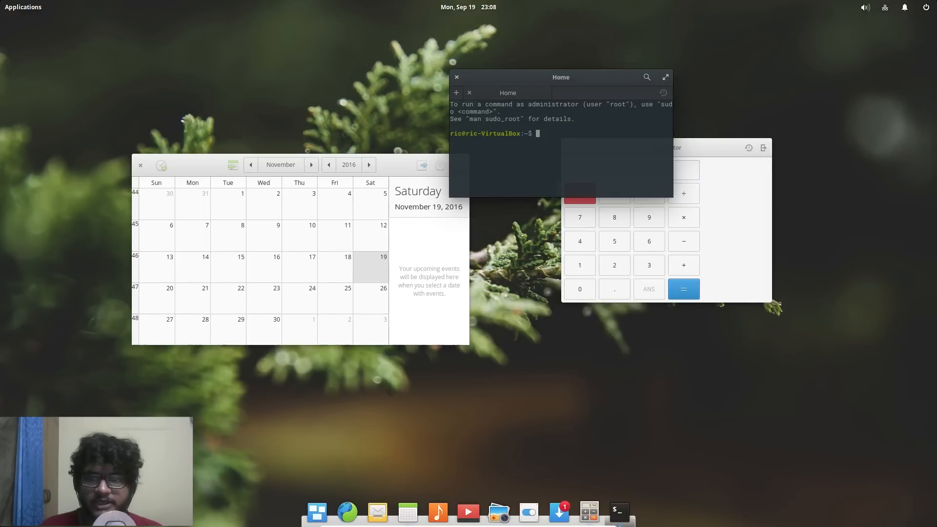
- Move Terminal to the upper right and Calculator below it, then further right
left_click_drag(561, 77, 443, 89)
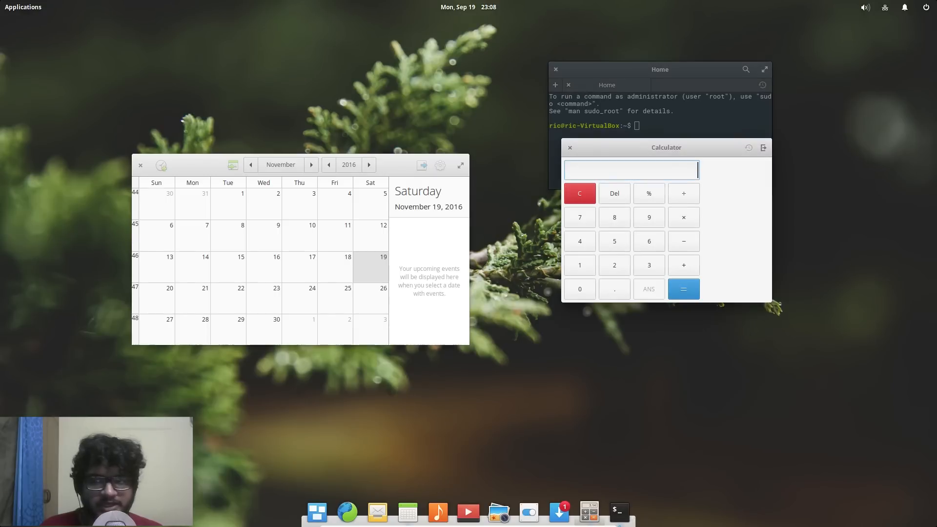
left_click_drag(665, 148, 666, 252)
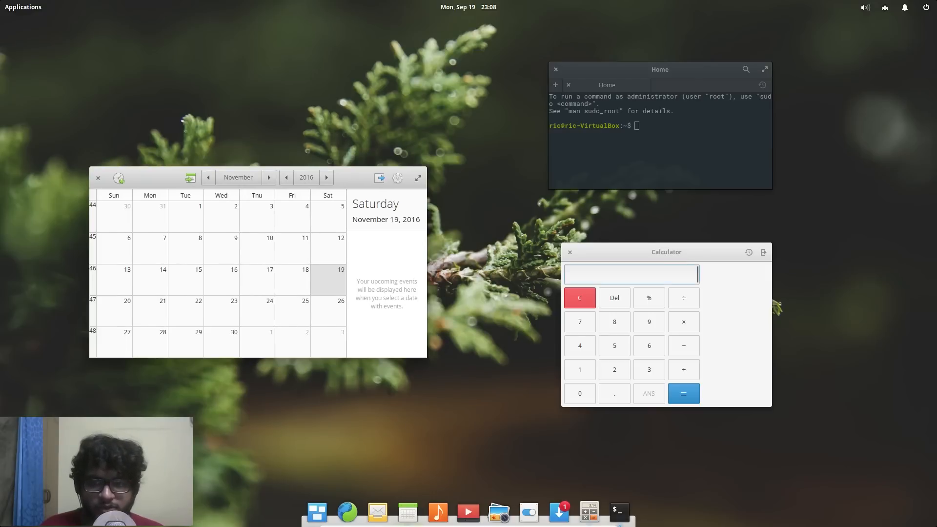
left_click_drag(665, 252, 761, 296)
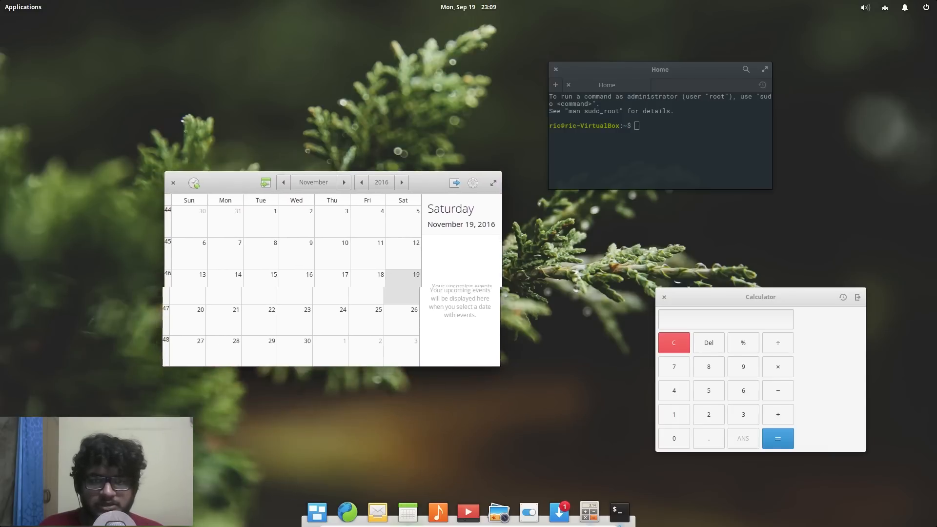
- Dismiss the app grid, focus Terminal and enter the uname -a command
left_click(23, 7)
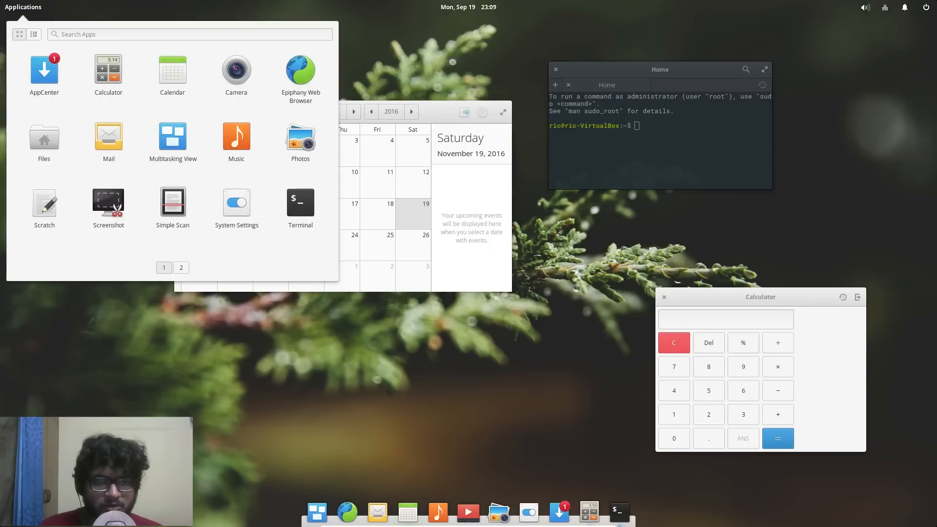
left_click(190, 34)
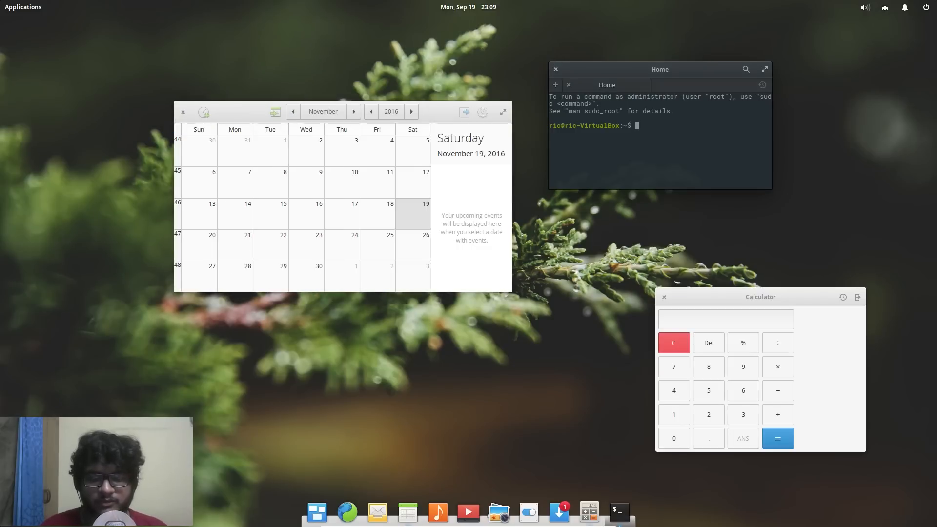
type("uname -a")
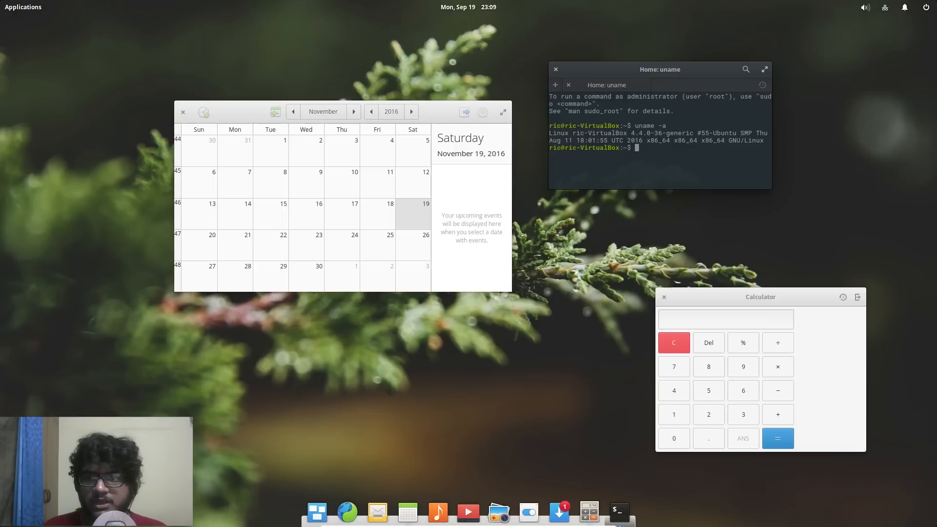
mouse_move(528, 512)
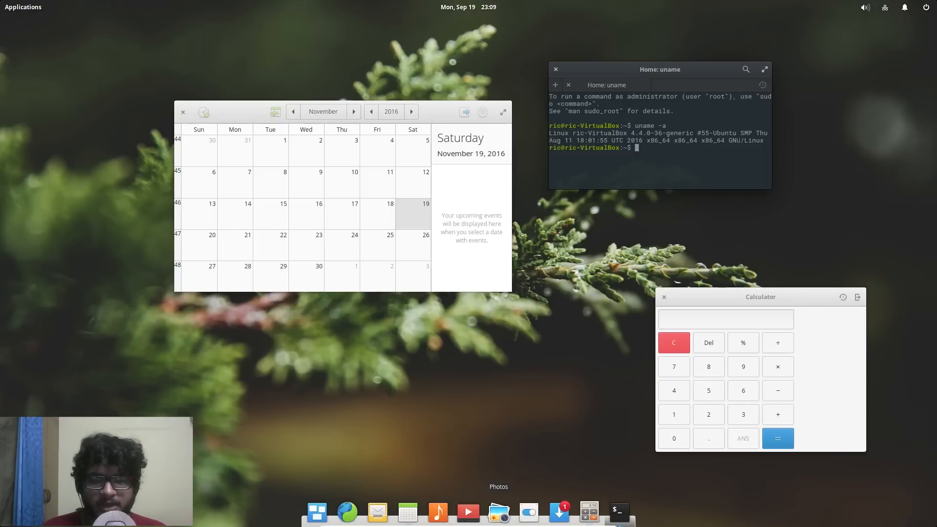
mouse_move(316, 510)
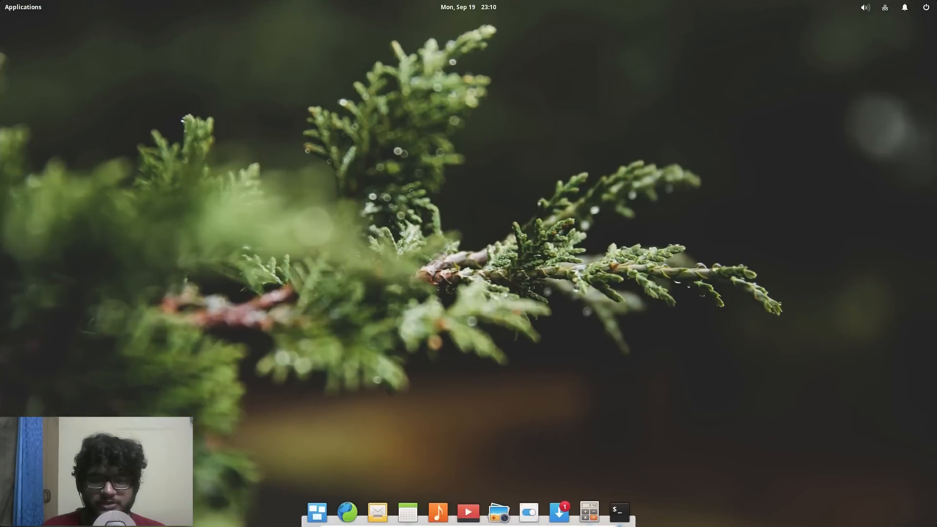
mouse_move(317, 512)
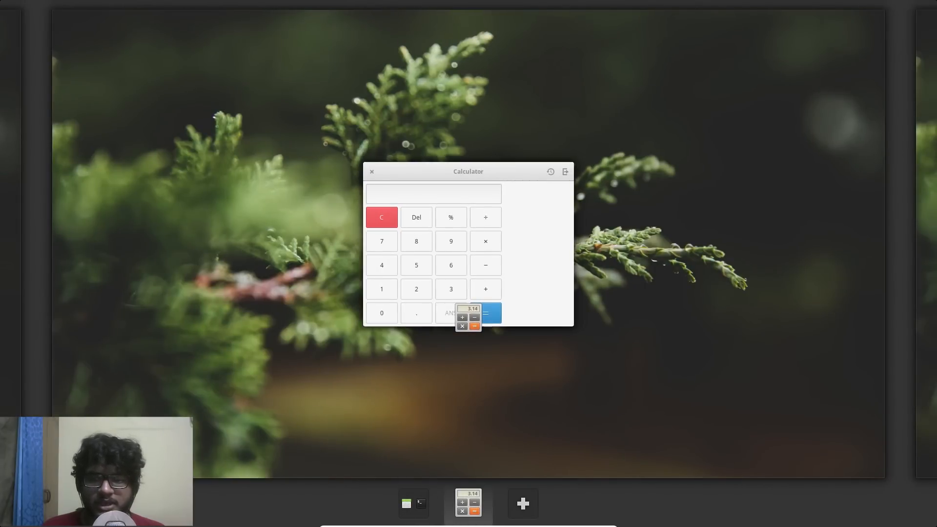
left_click(371, 171)
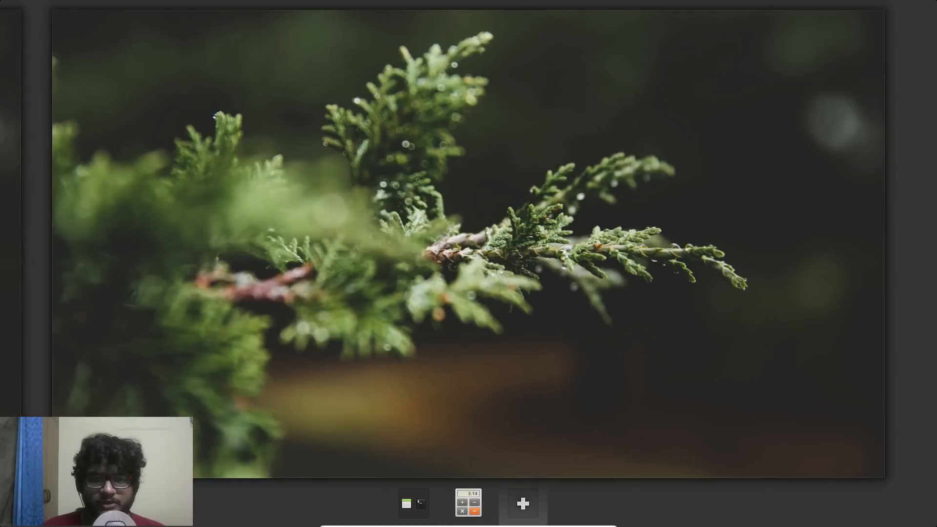
left_click(468, 503)
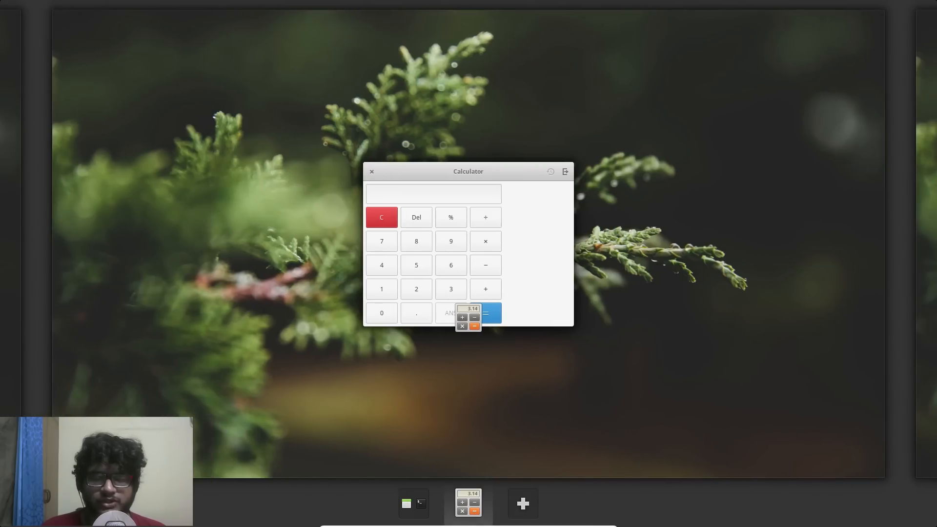
left_click(371, 171)
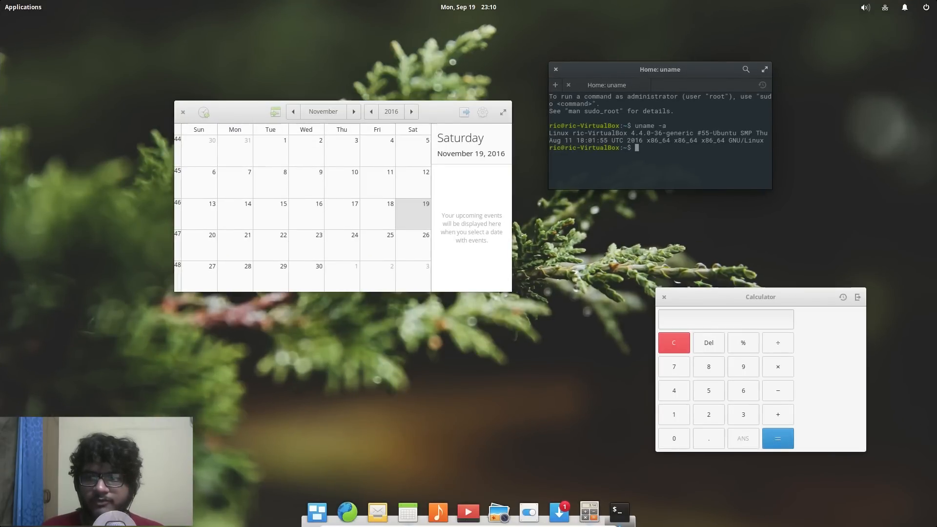
left_click(905, 7)
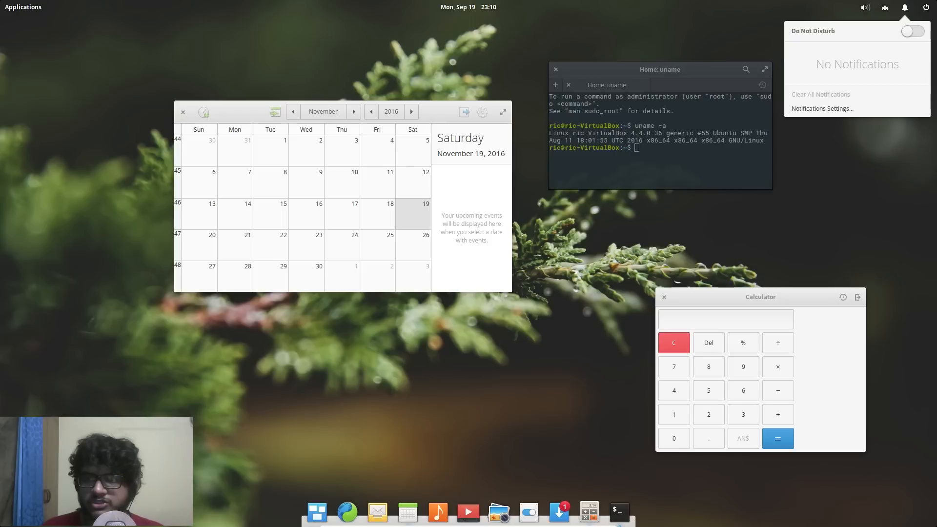
left_click(904, 7)
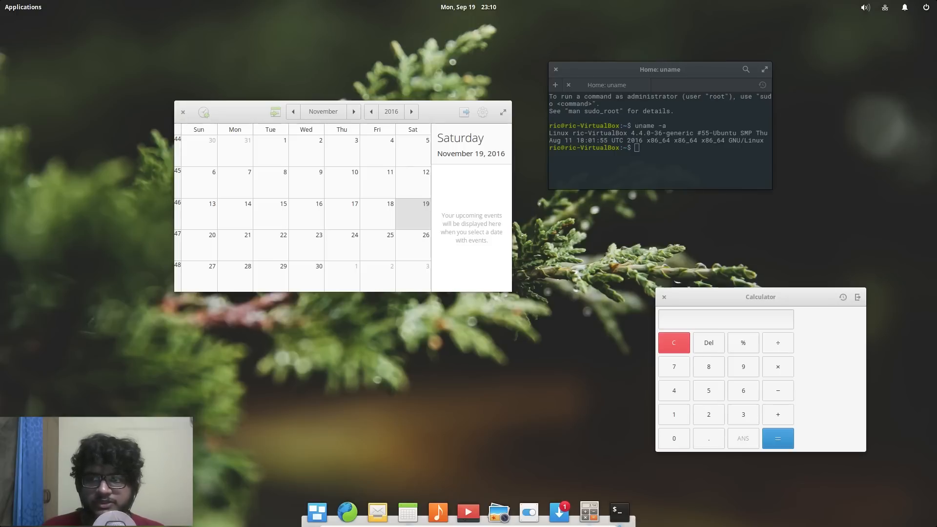
left_click(864, 7)
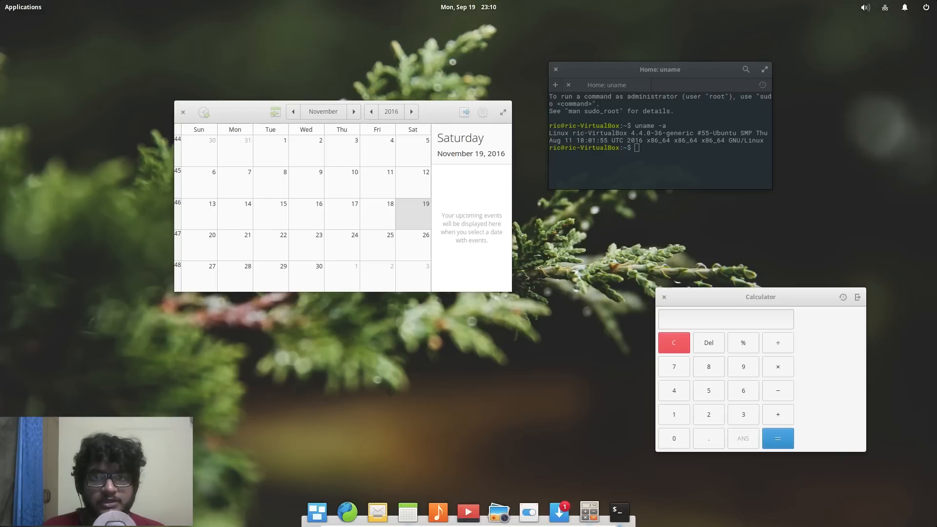
left_click(468, 6)
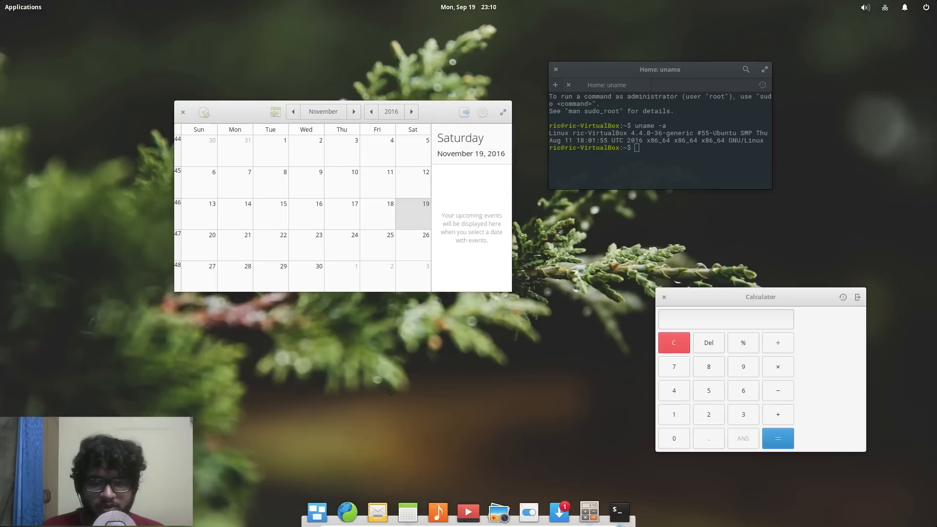
mouse_move(498, 512)
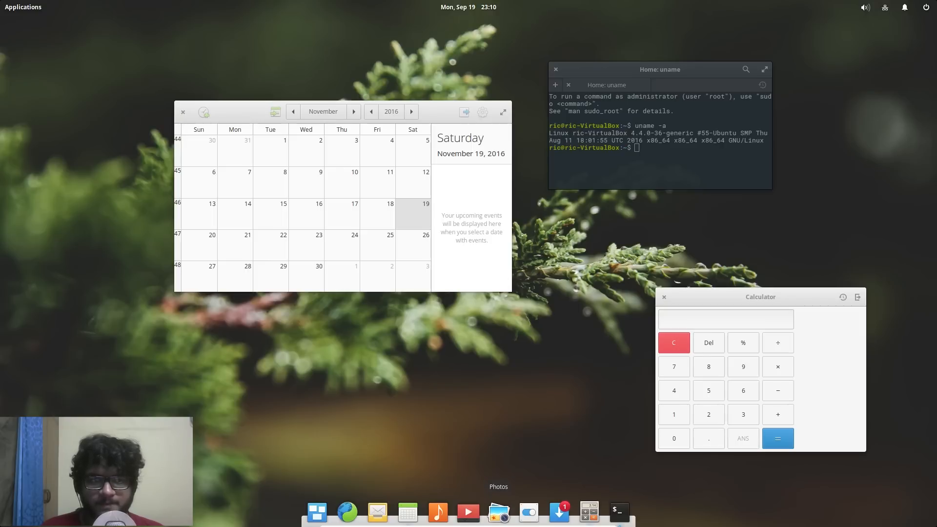
mouse_move(559, 512)
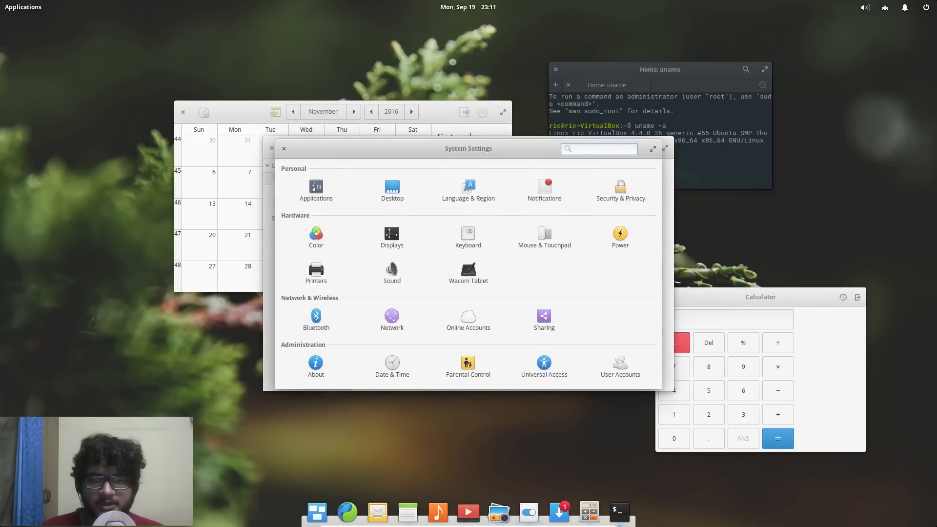
- Choose the succulent-among-pebbles photo on the Desktop wallpaper page and close the empty Photos window
left_click(392, 188)
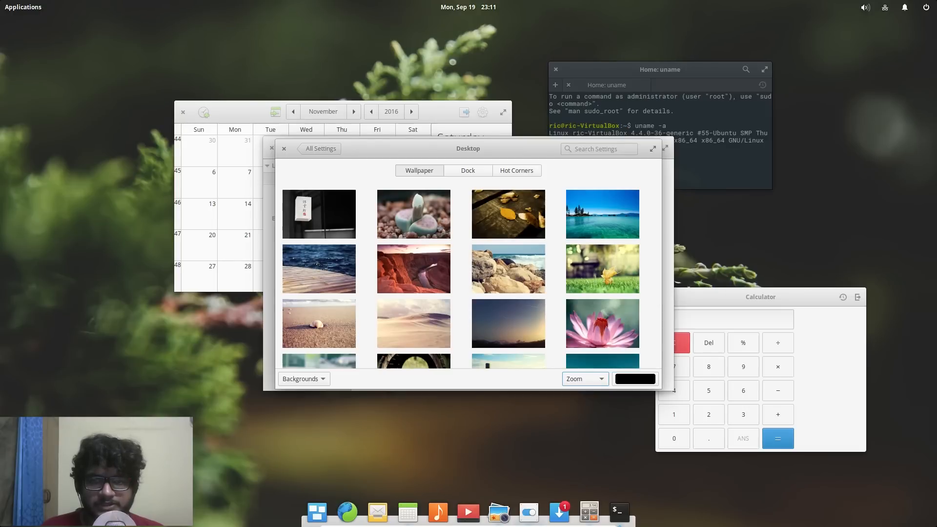
left_click(413, 214)
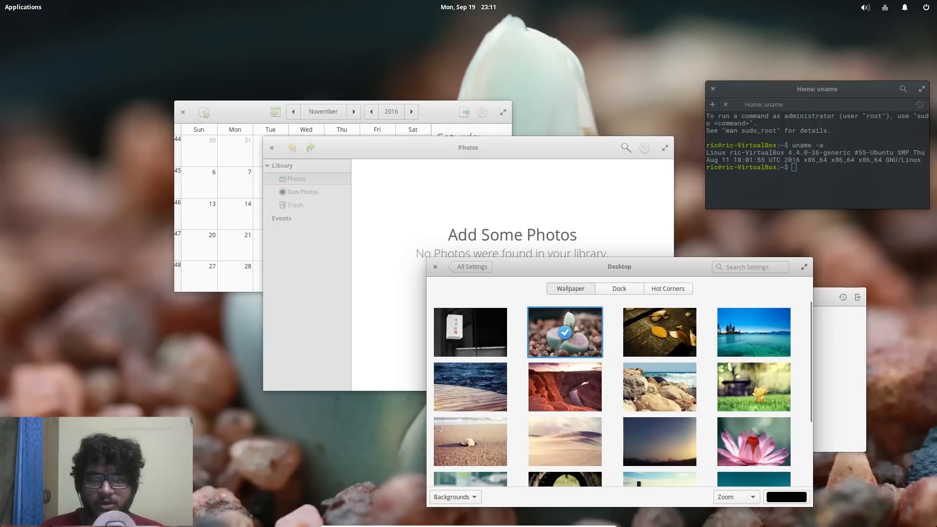
left_click(271, 147)
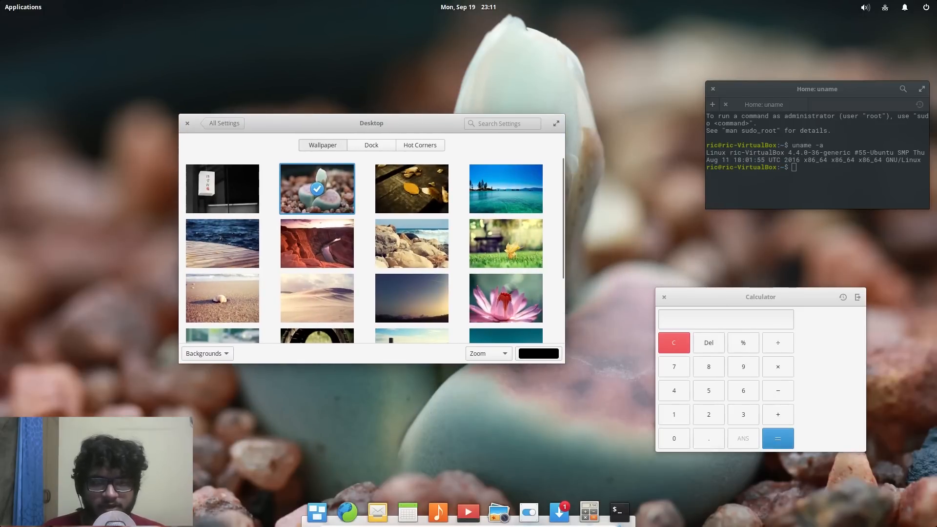
- Apply the red canyon wallpaper, try the succulent again, reapply canyon, then scroll the grid
left_click(317, 243)
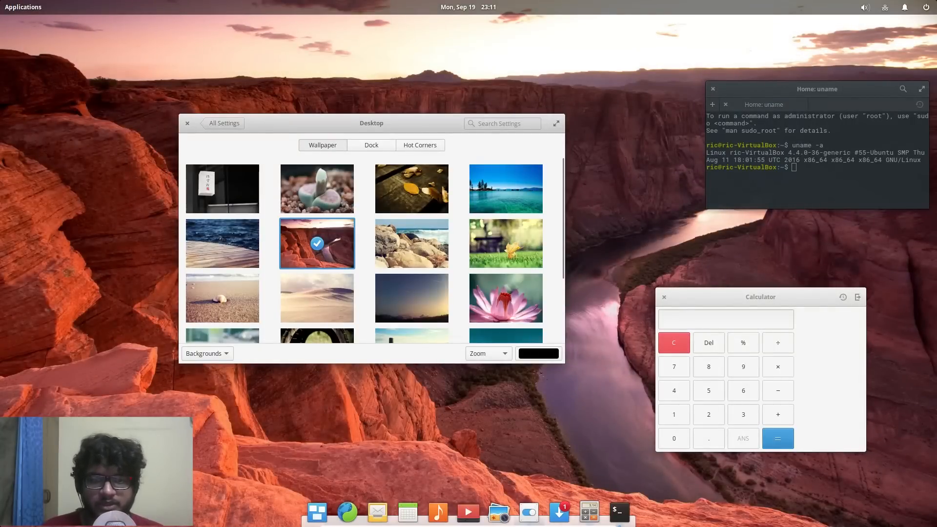
left_click(317, 188)
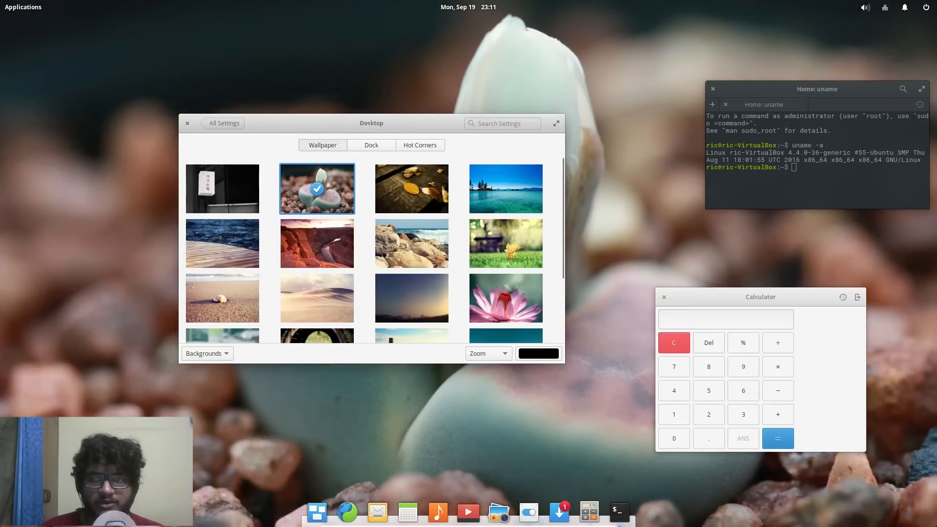
left_click(316, 243)
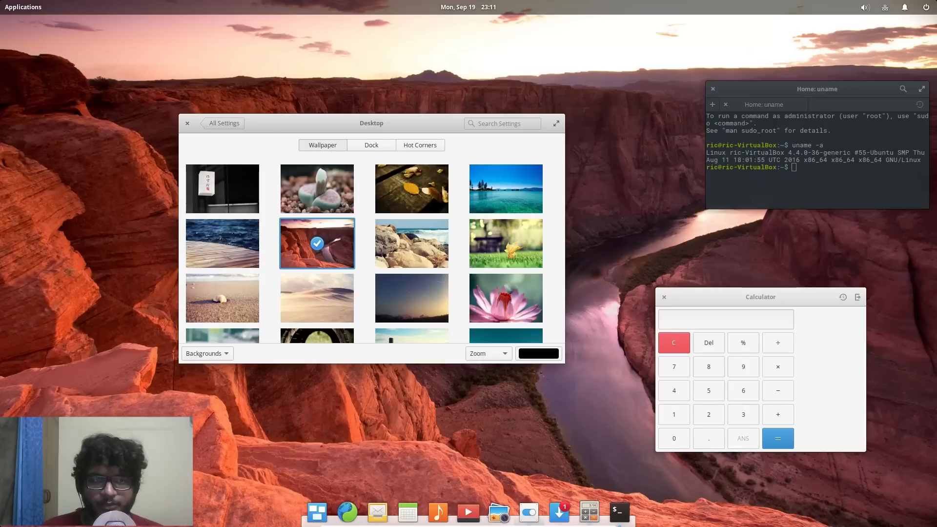
scroll("down", 3)
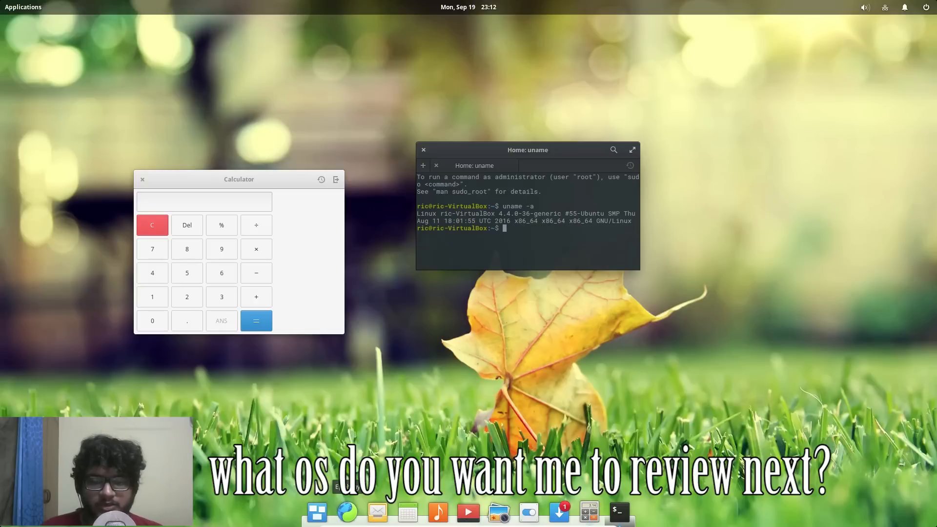
- Close the Calculator window and then the Terminal window
left_click(348, 511)
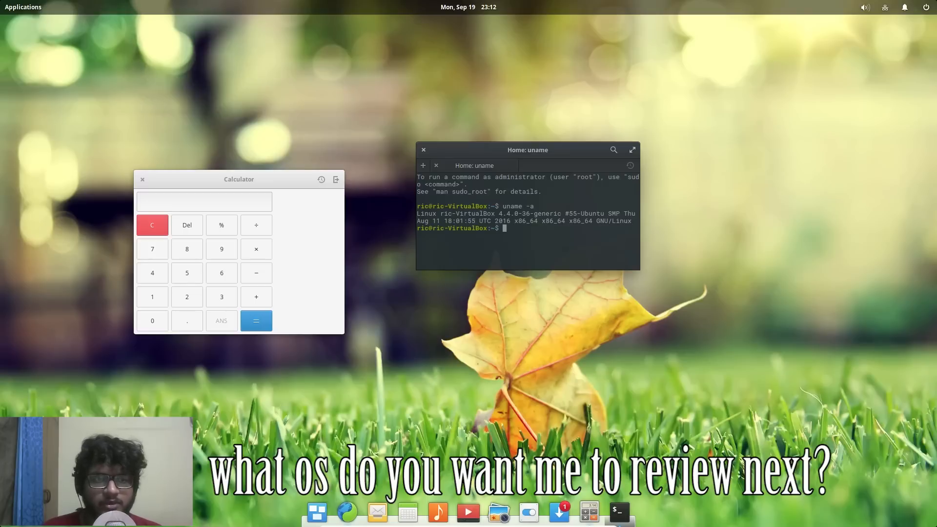
left_click(142, 179)
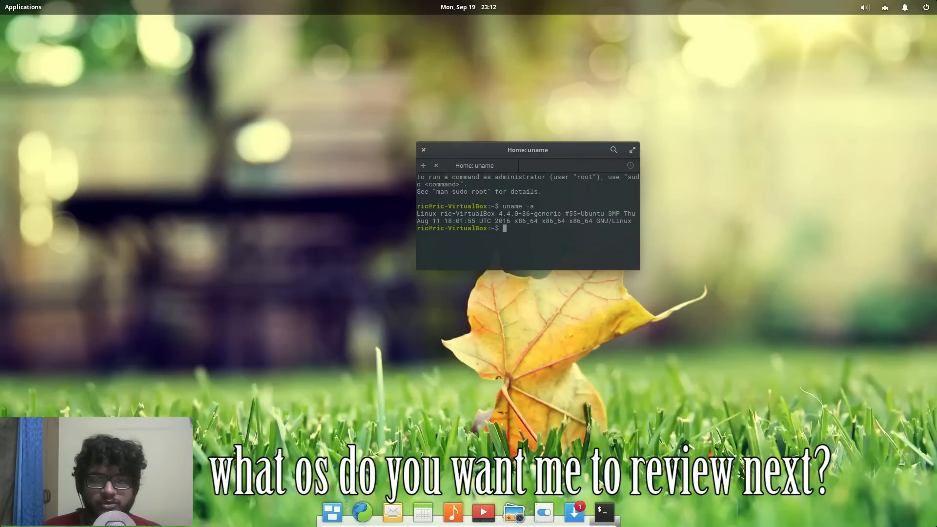
left_click(424, 150)
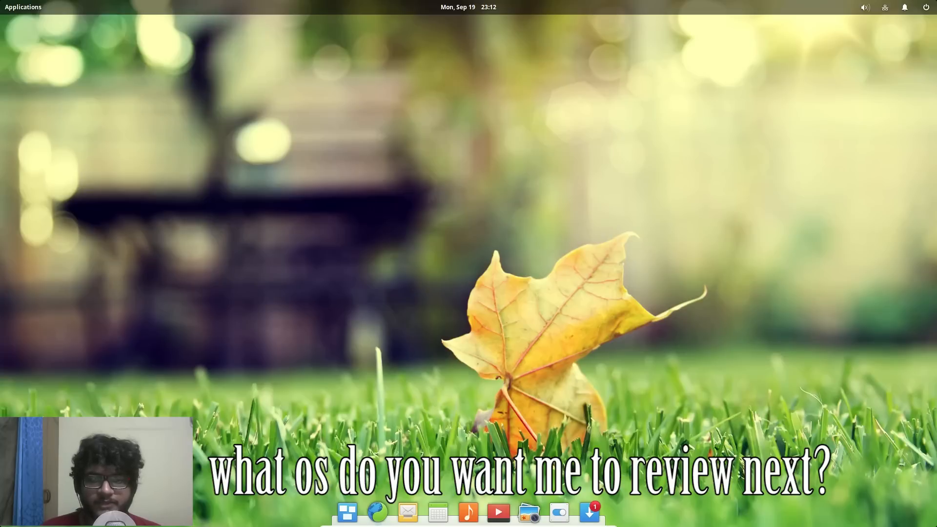